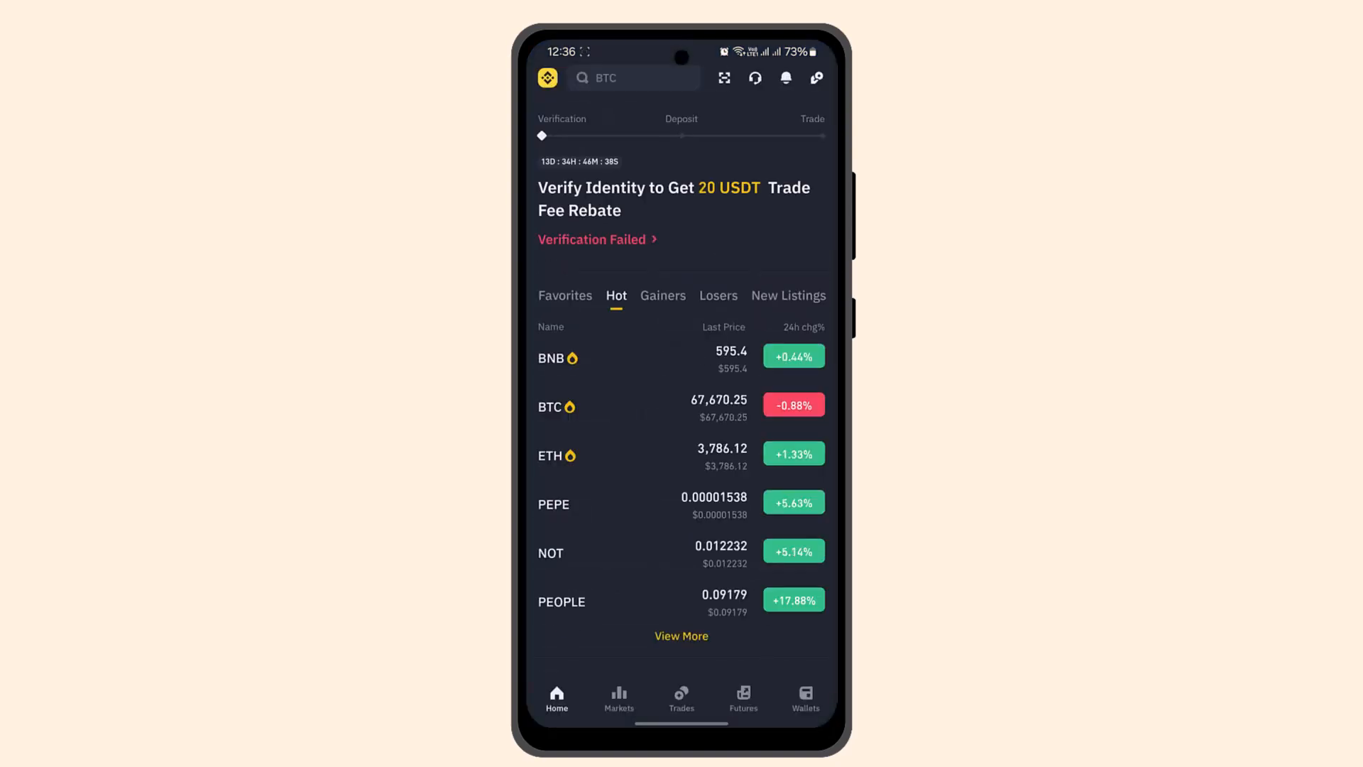
Read the verification-failure details, close them and dismiss the Verify now prompt.
click(598, 239)
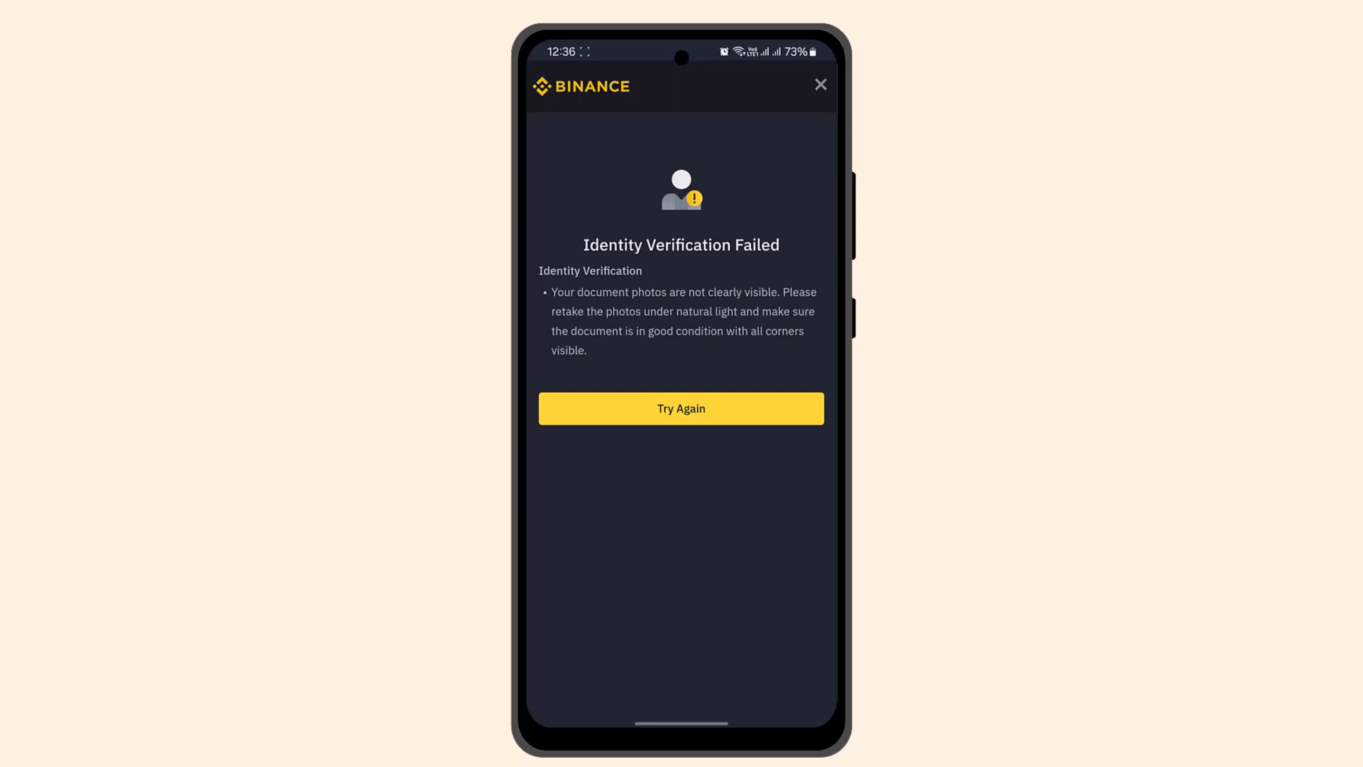
click(681, 407)
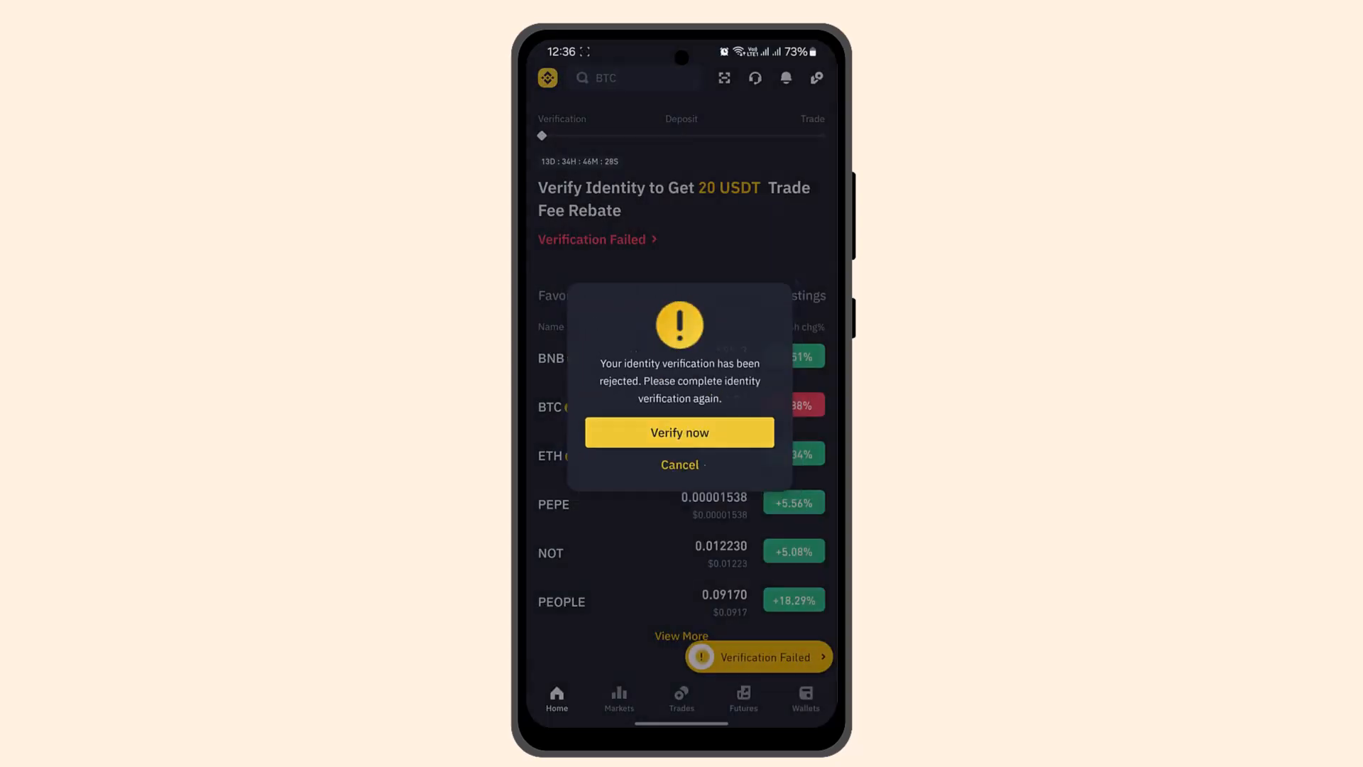
click(679, 464)
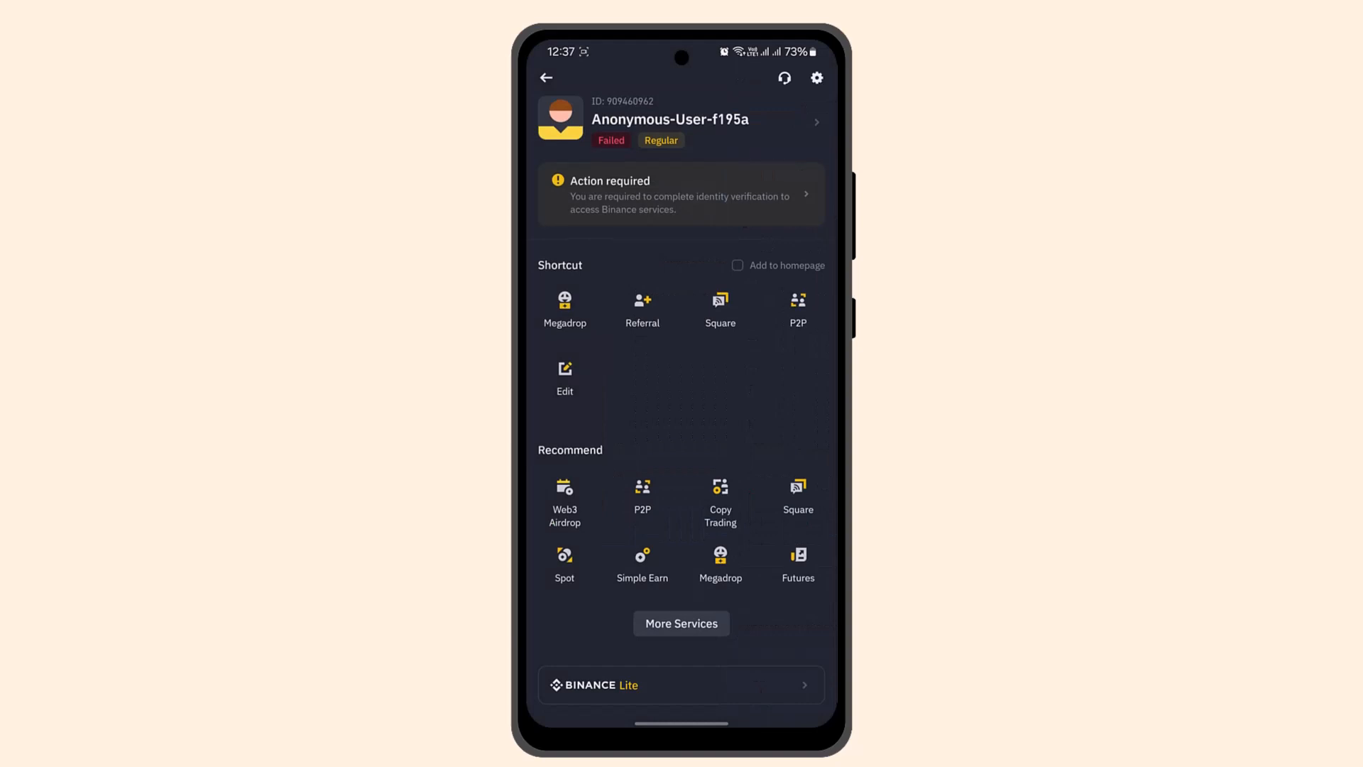
Show More Services, dismiss the shortcut tip, then reach the Information and Help & Support categories.
click(680, 623)
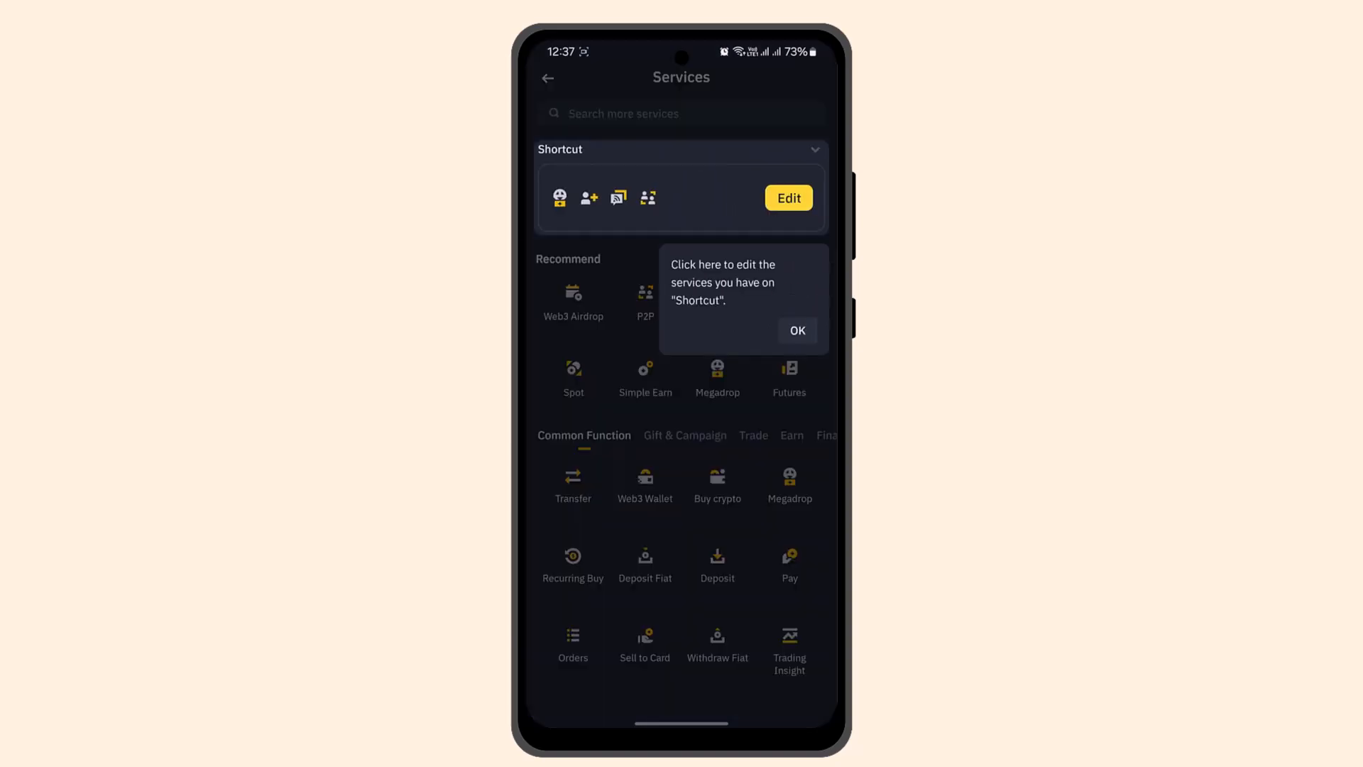
click(797, 331)
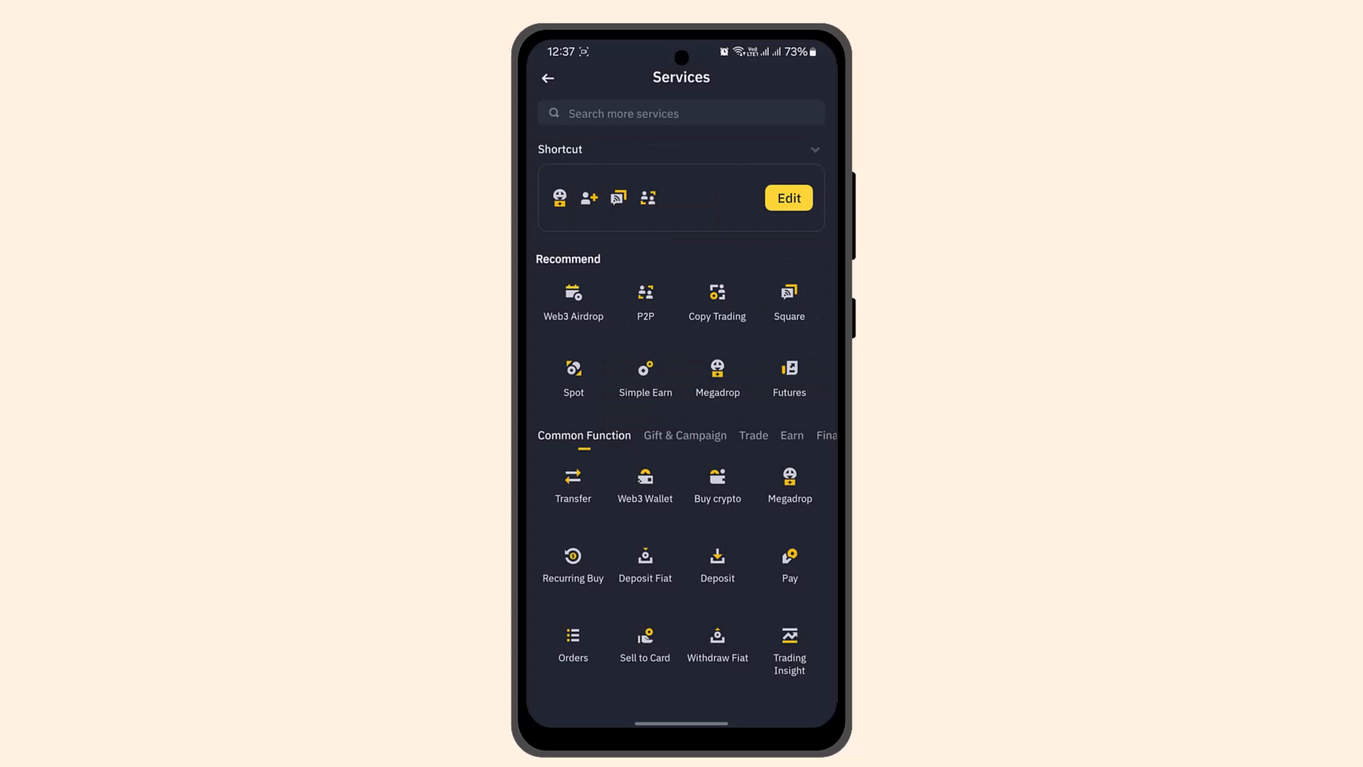
scroll(down, 3)
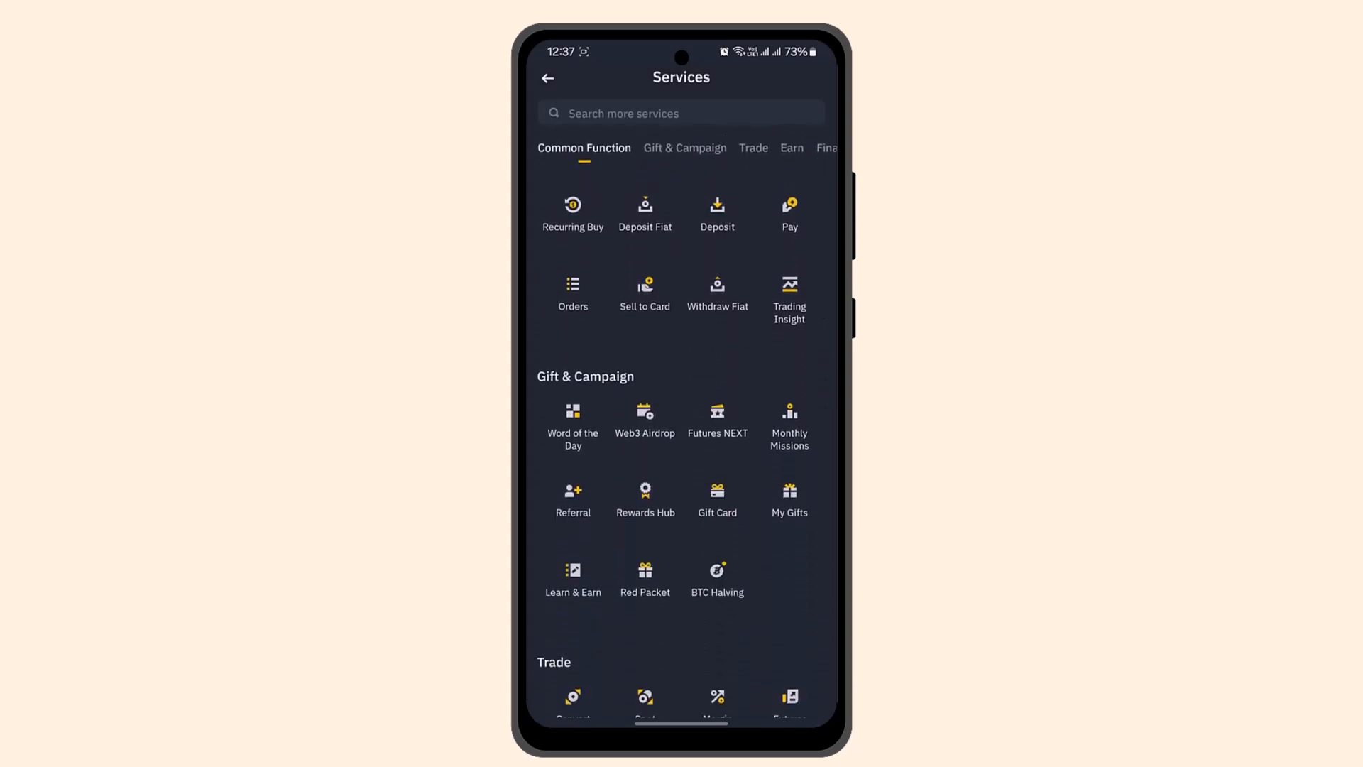
click(681, 146)
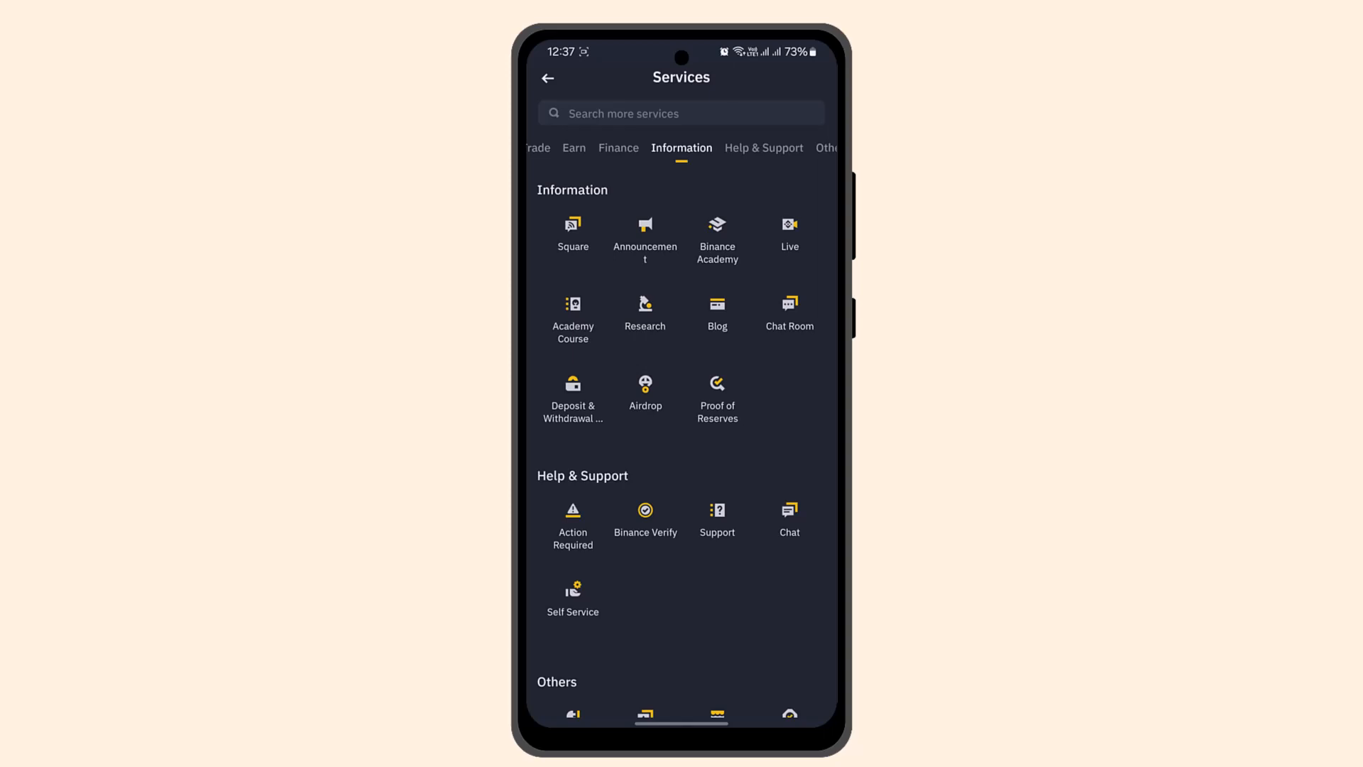
click(739, 148)
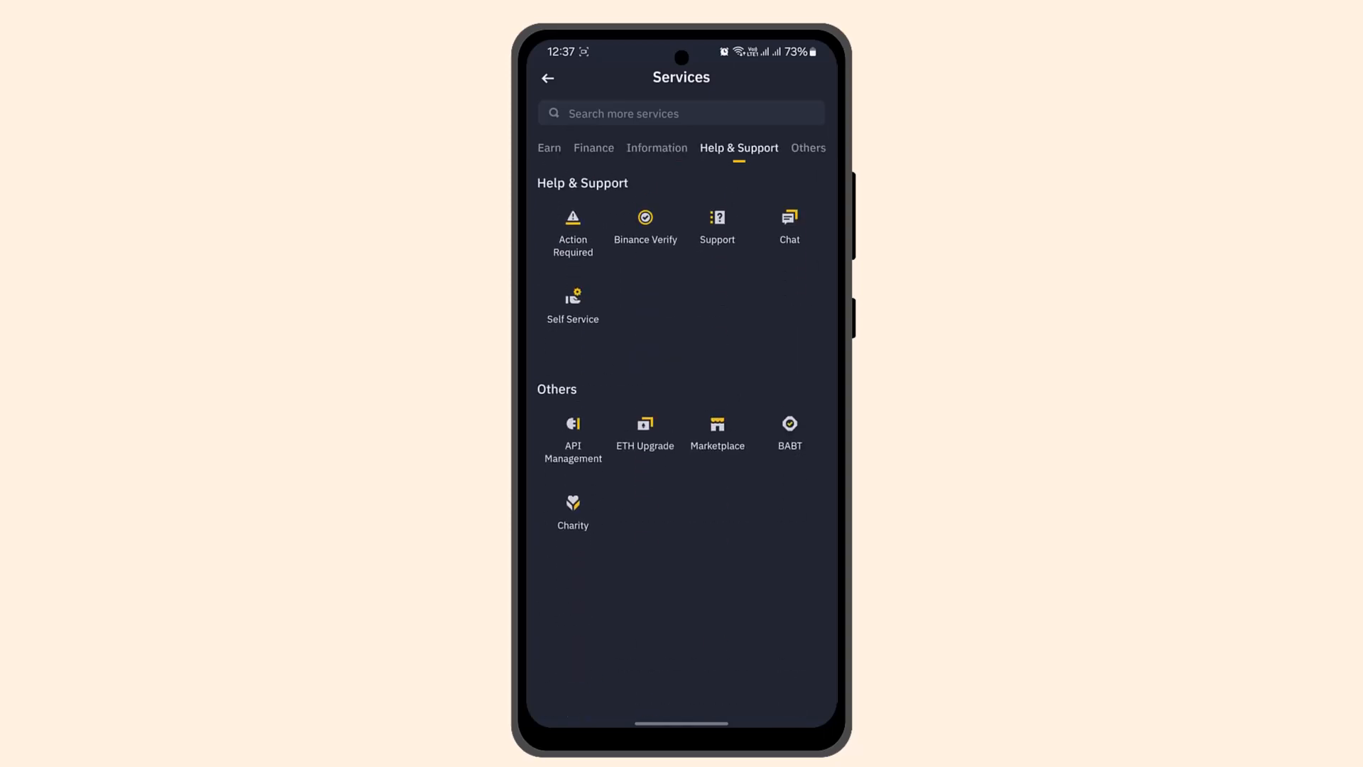
Enter the Support page listing FAQs, System Feedback and Request a Feature.
click(716, 222)
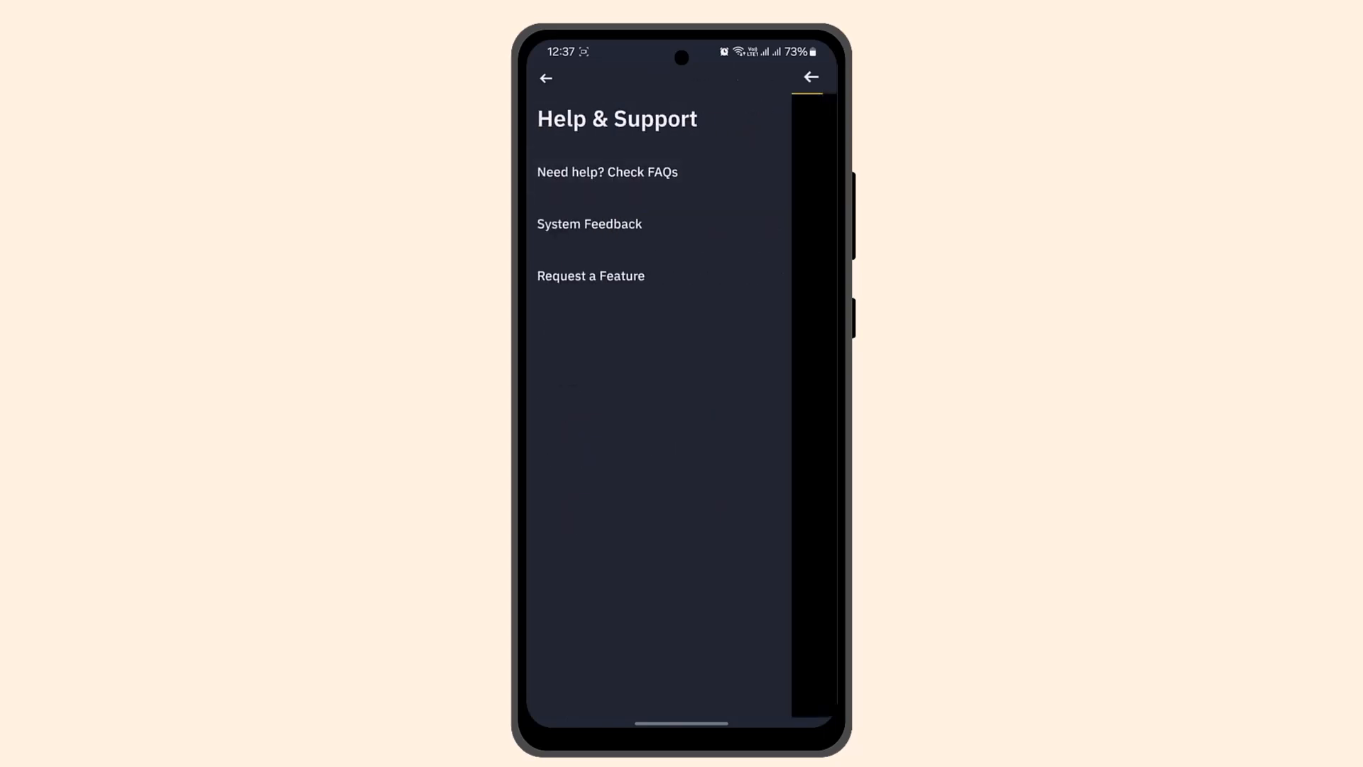
Reach the Help Center FAQs and start the self-service Reset Password flow.
click(606, 171)
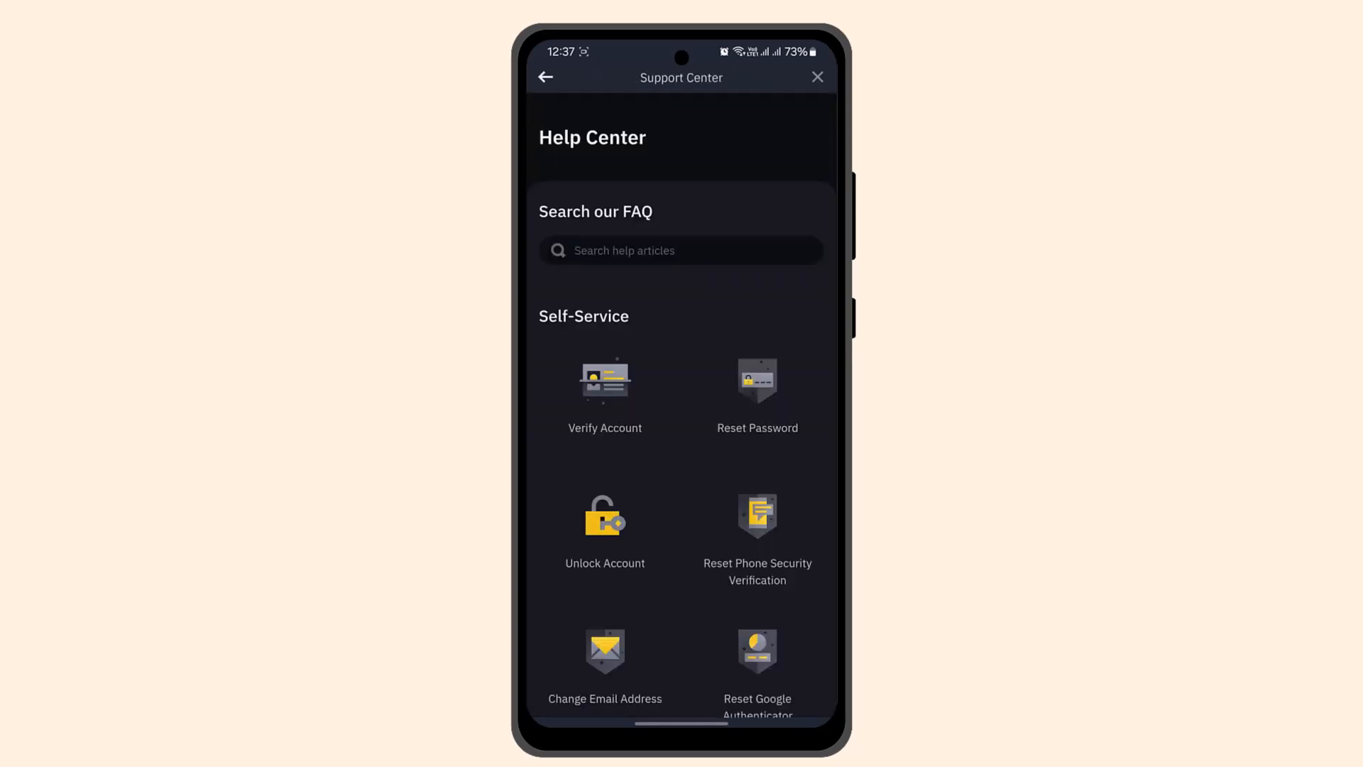
click(757, 380)
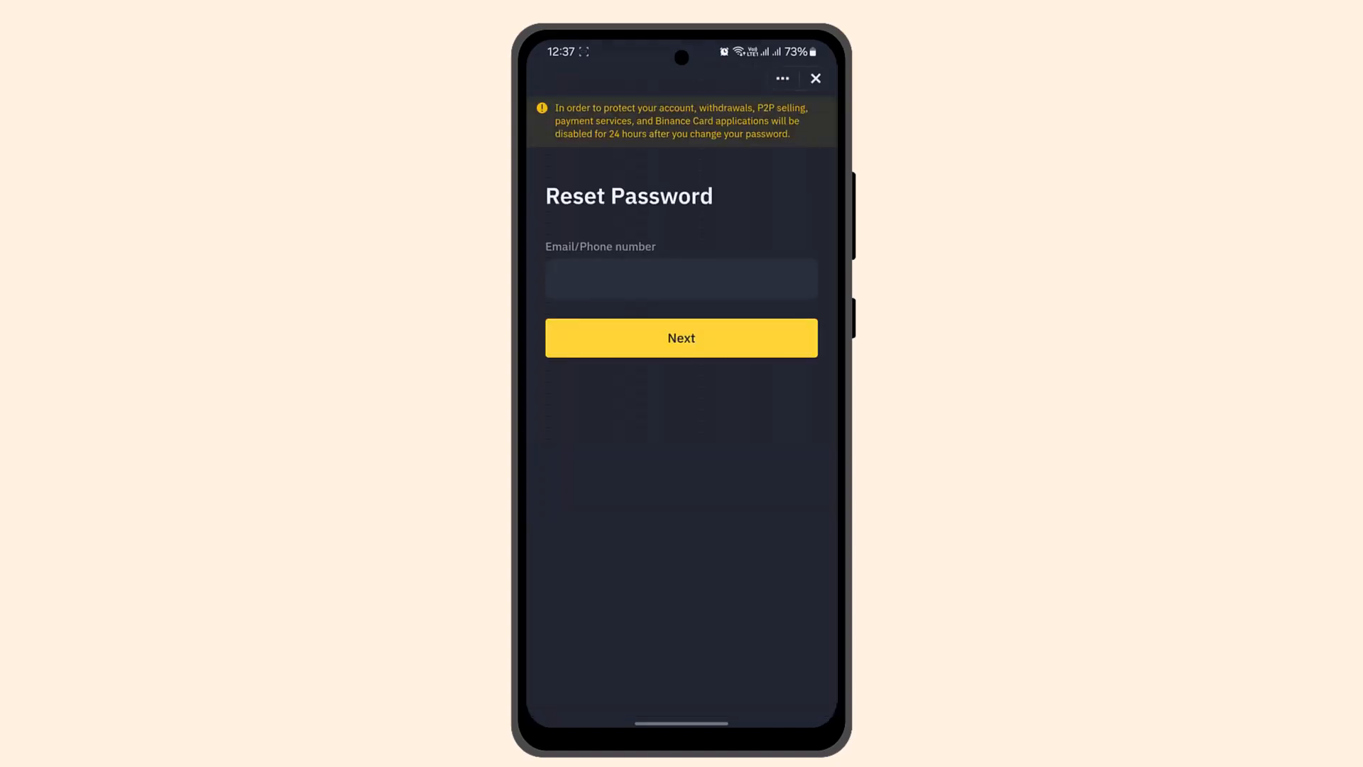